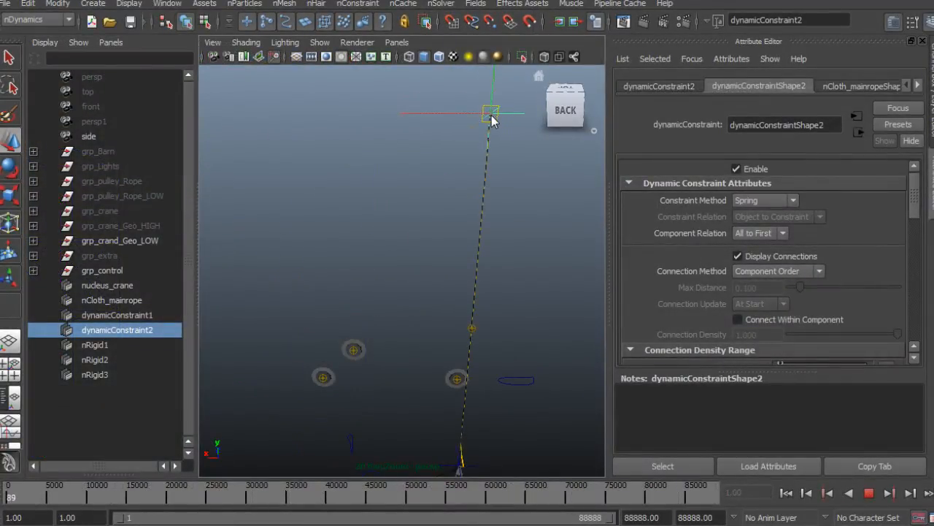
Step: Play the pulley simulation so the buckets swing and the nCloth rope sags under them
{"action": "left_click_drag", "start_coordinate": [490, 114], "coordinate": [407, 134]}
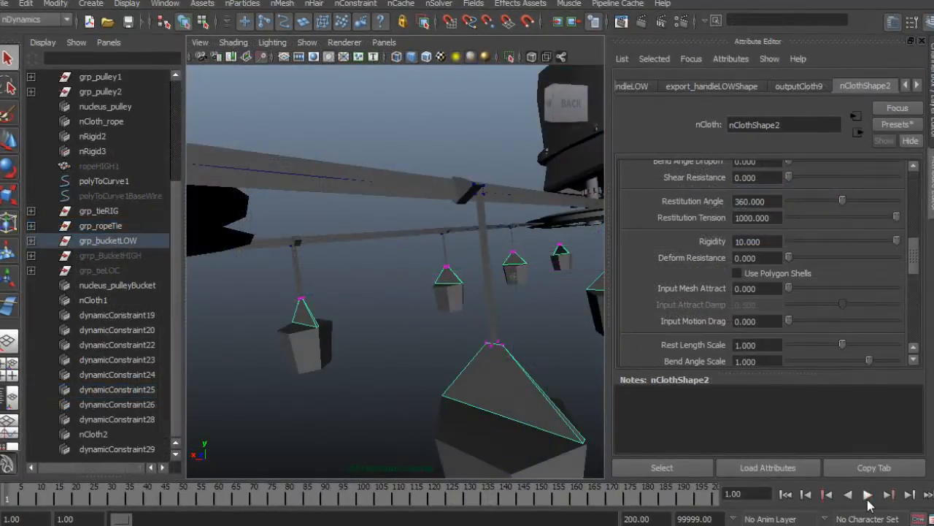
{"action": "left_click", "coordinate": [868, 496]}
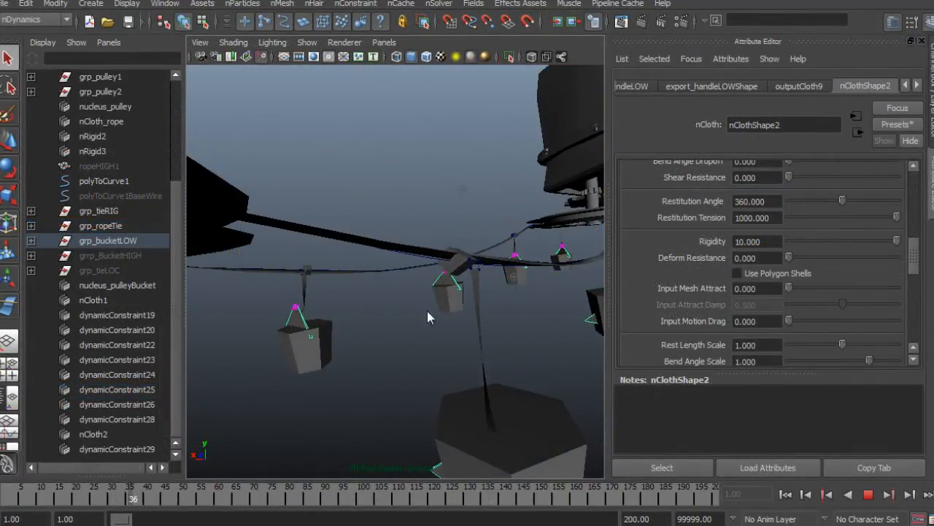